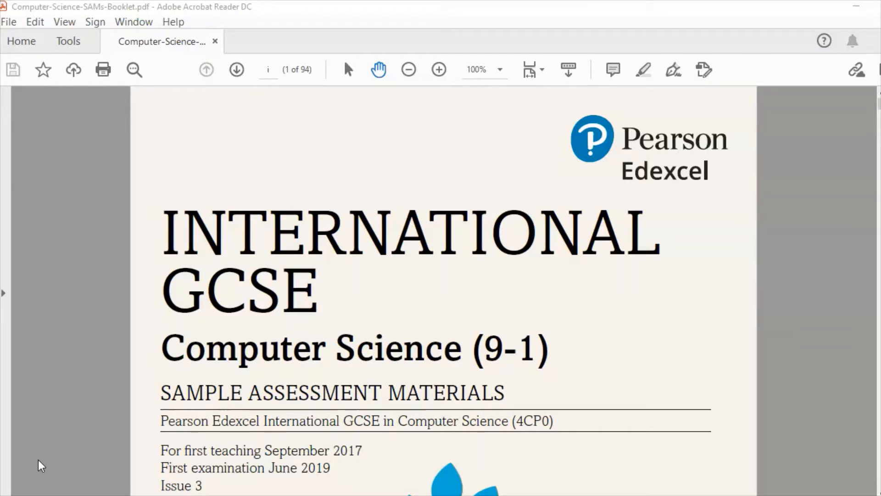
mouse_move(872, 486)
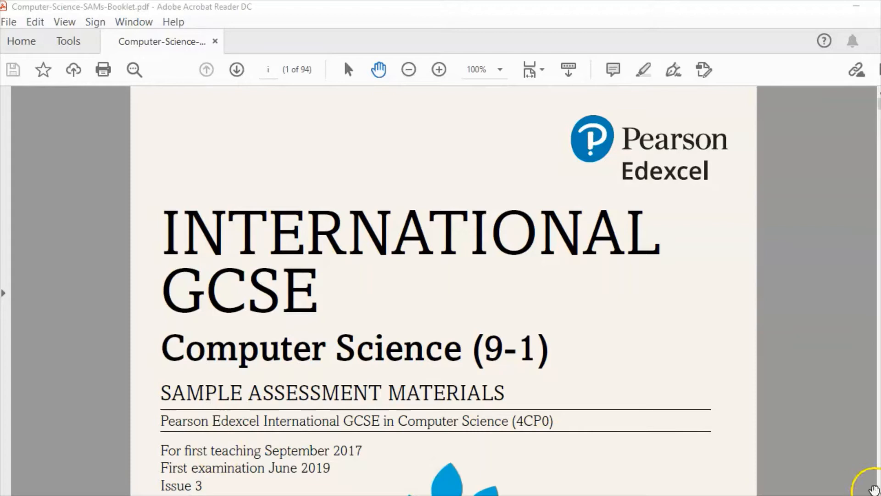
Scroll past the booklet cover to the Edexcel, BTEC and LCCI qualifications page.
scroll("down", 3)
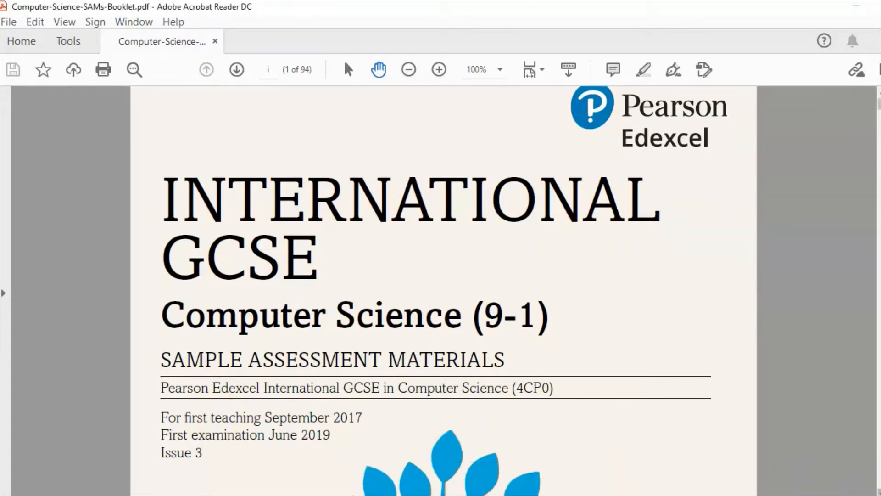
scroll("down", 3)
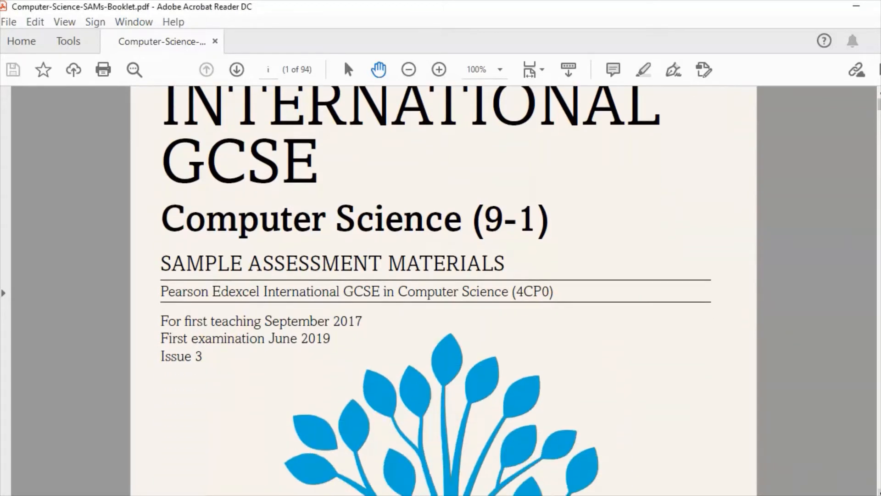
scroll("down", 3)
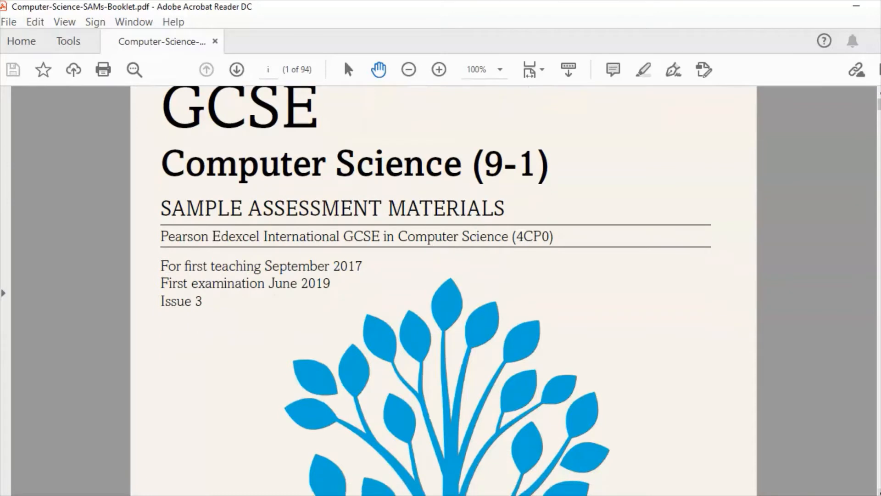
scroll("down", 3)
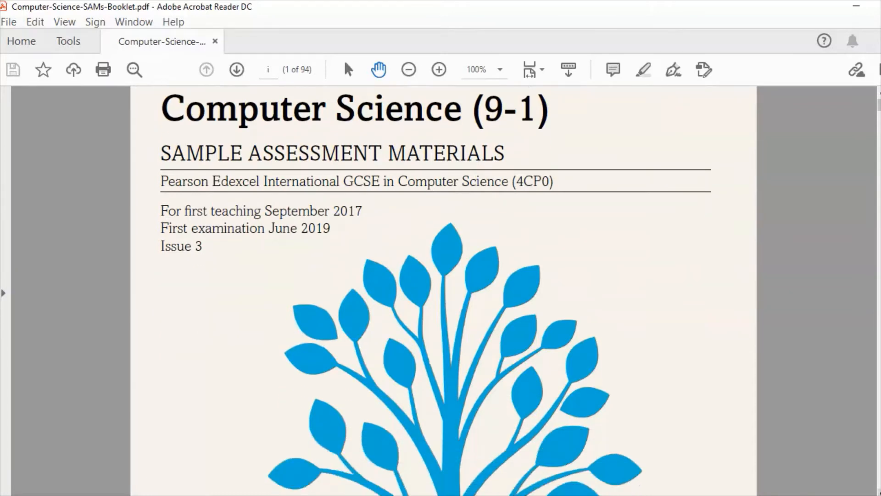
scroll("down", 3)
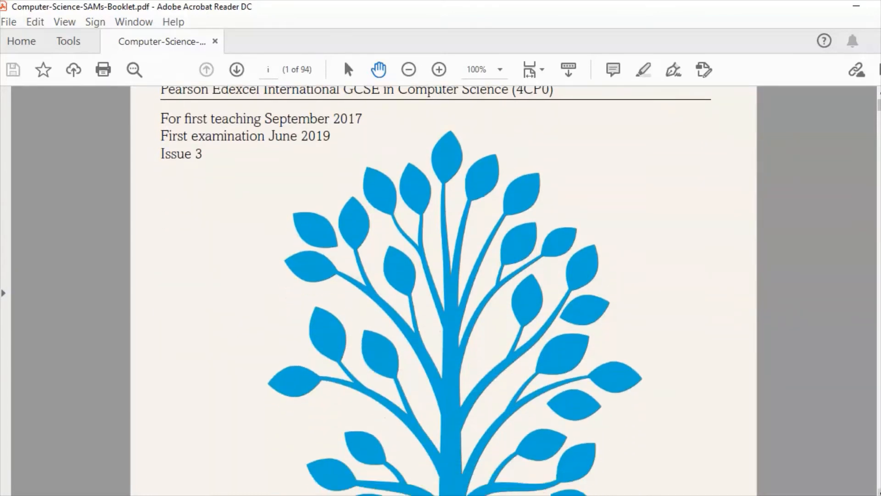
scroll("down", 3)
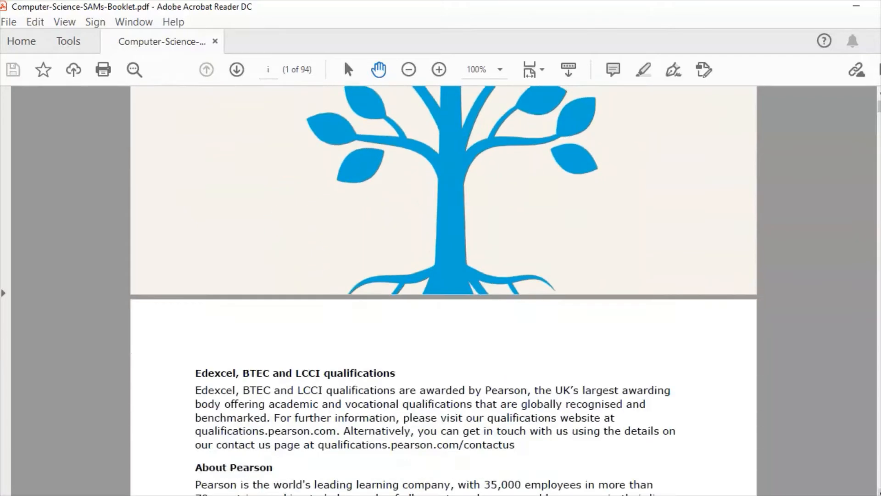
scroll("down", 3)
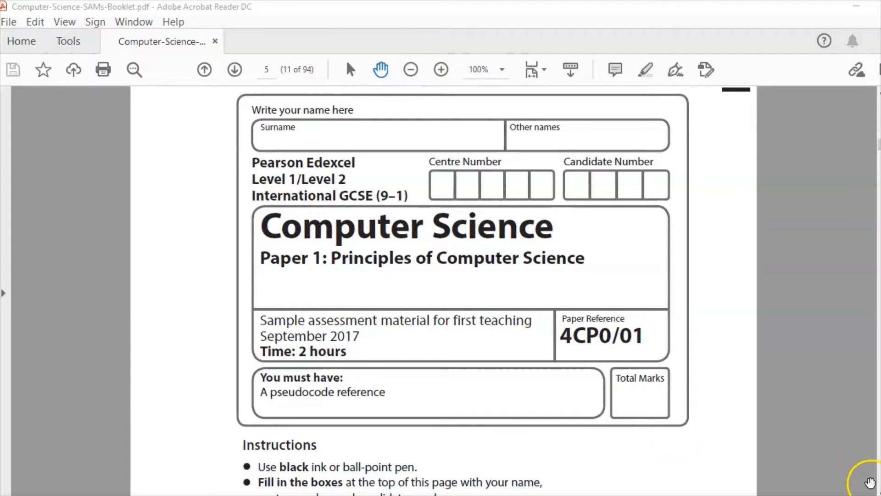
Scroll through the Paper 1 front page and its instructions and information.
scroll("down", 3)
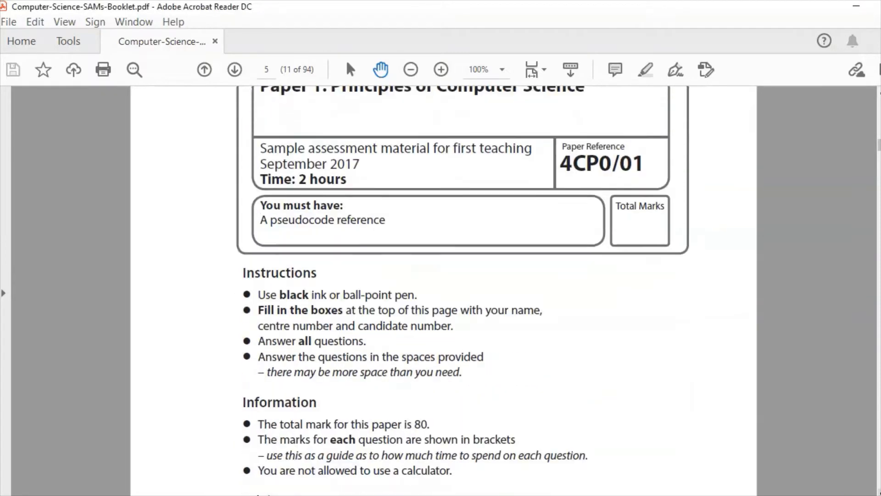
scroll("down", 3)
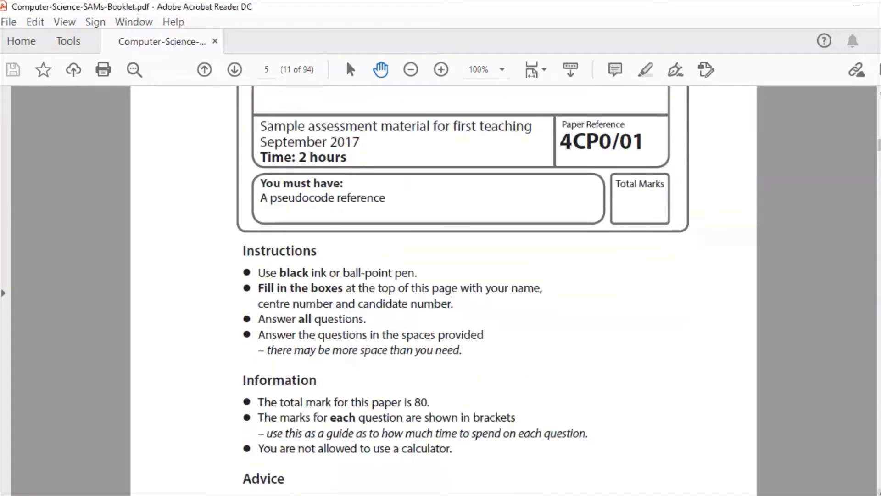
scroll("down", 3)
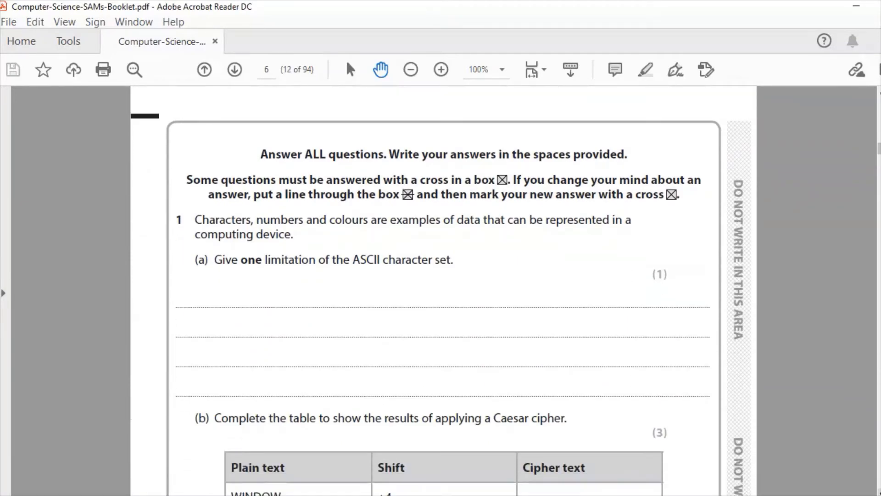
Scroll down to page 12 where question 1 and part (a)'s answer lines begin.
scroll("down", 3)
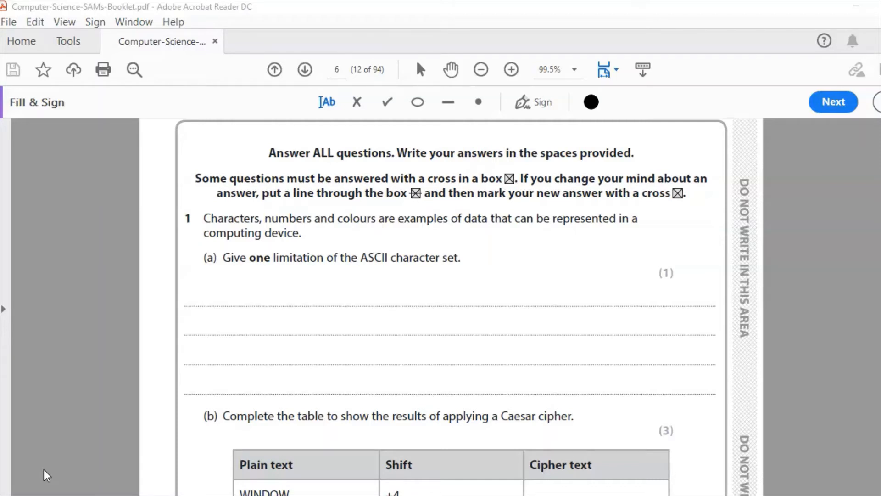
Type 'The ASCII character set cannot represent all languages e.g. Arabic, Chinese etc.' for 1(a).
type("The ASCII character set cannot represent all languages e.g. Arabic, Chinese etc.")
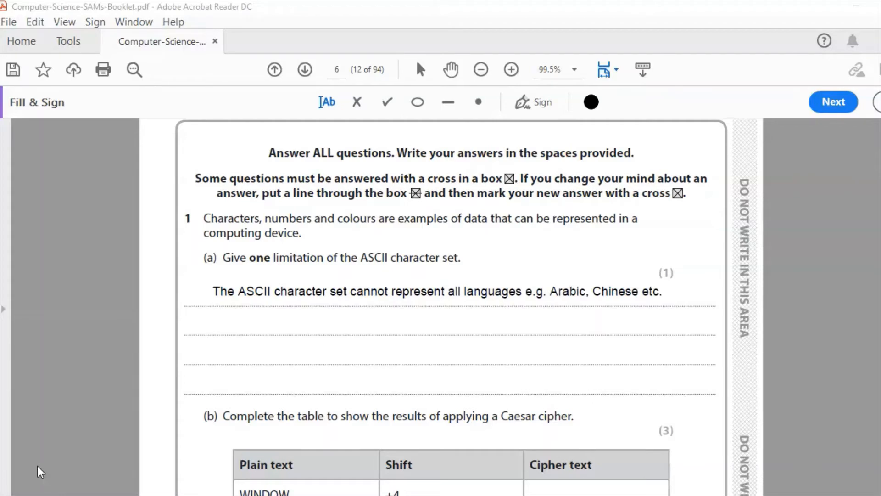
scroll("down", 3)
type("AM")
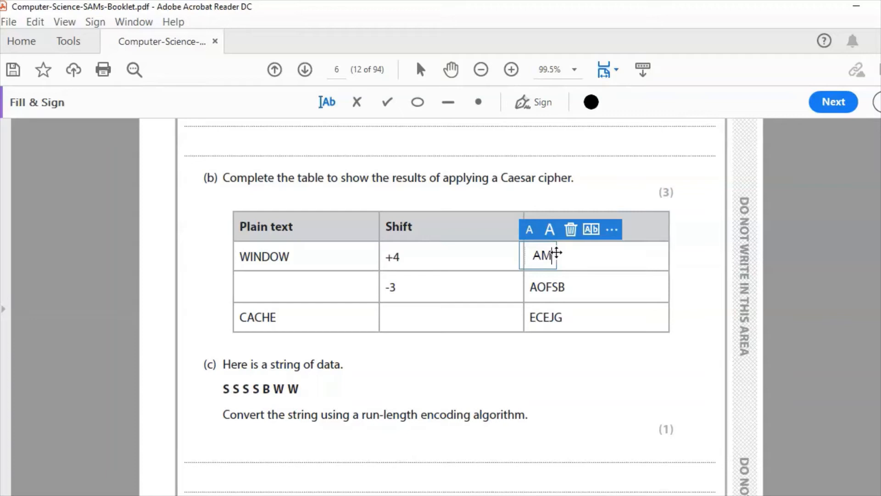
Complete the WINDOW +4 cipher text cell as AMRHSA.
type("F")
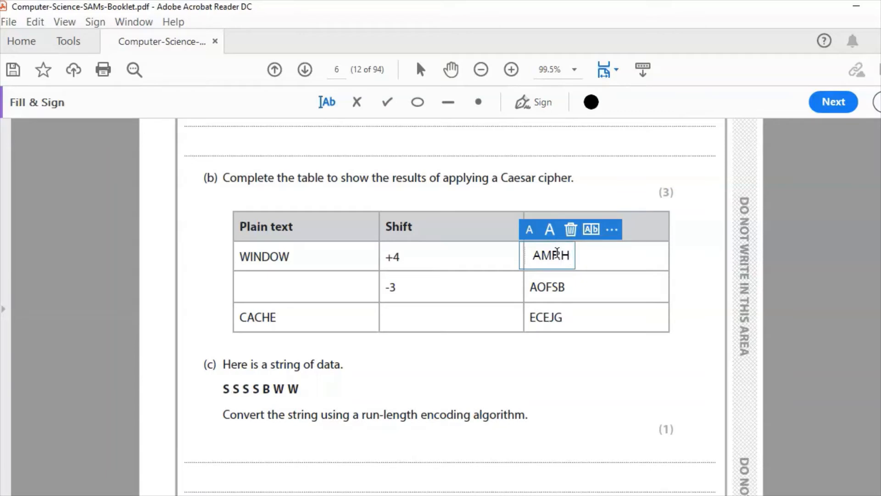
type("S")
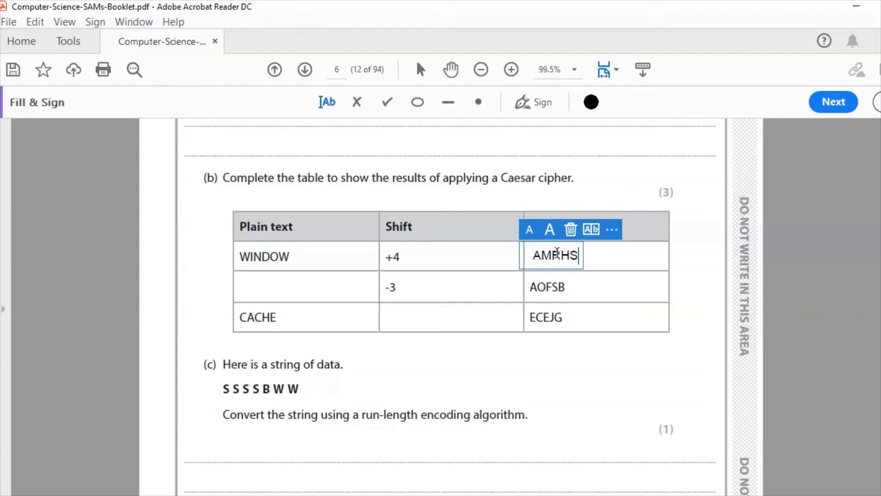
type("A")
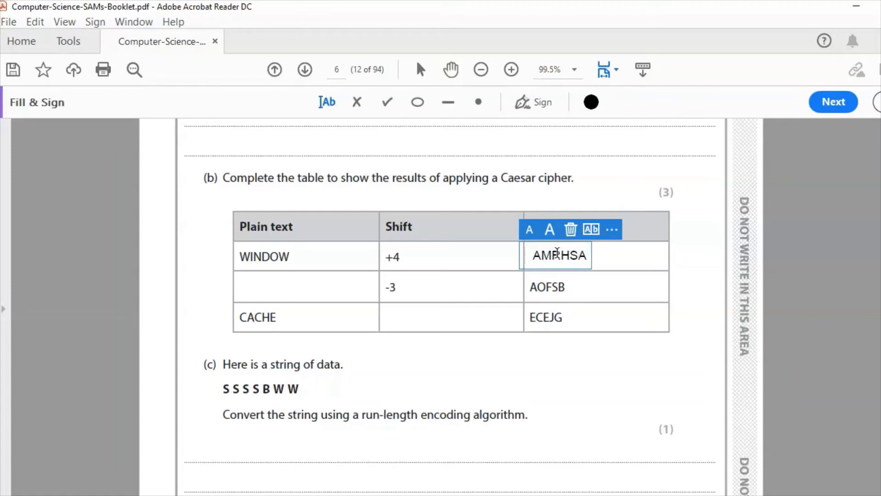
left_click(584, 255)
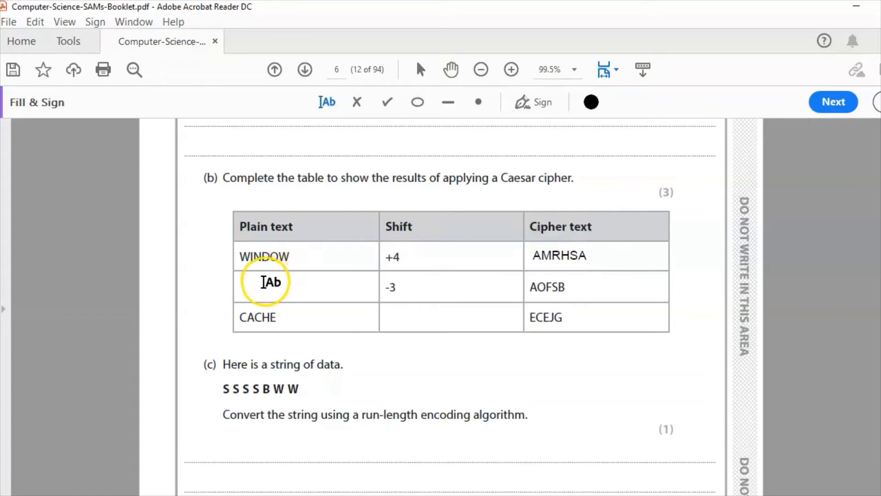
Type DRIVE into the plain text cell of the -3 row.
left_click(270, 285)
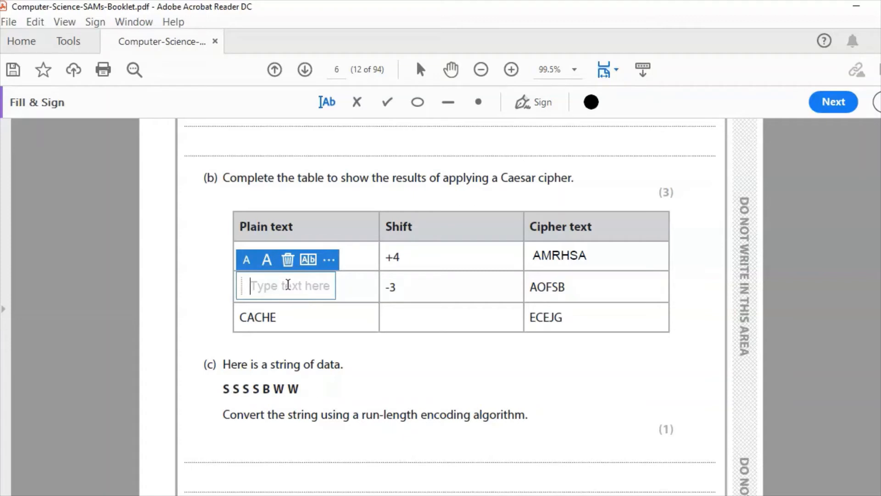
type("D")
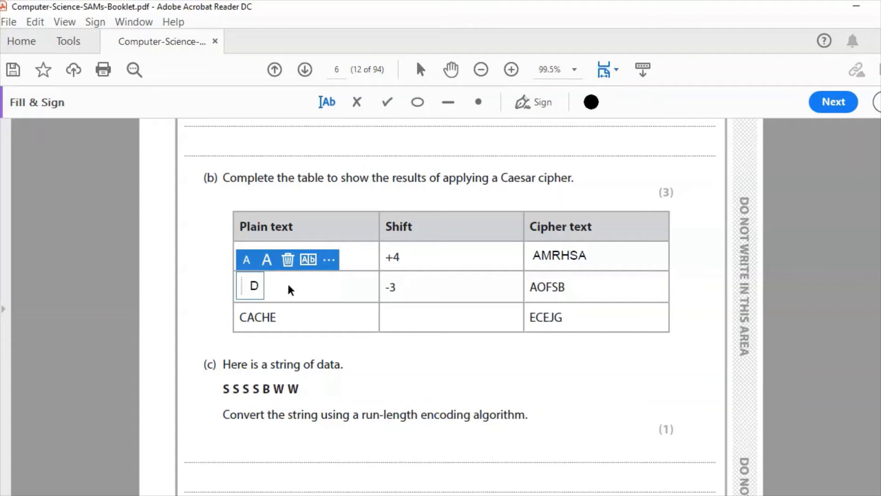
type("R")
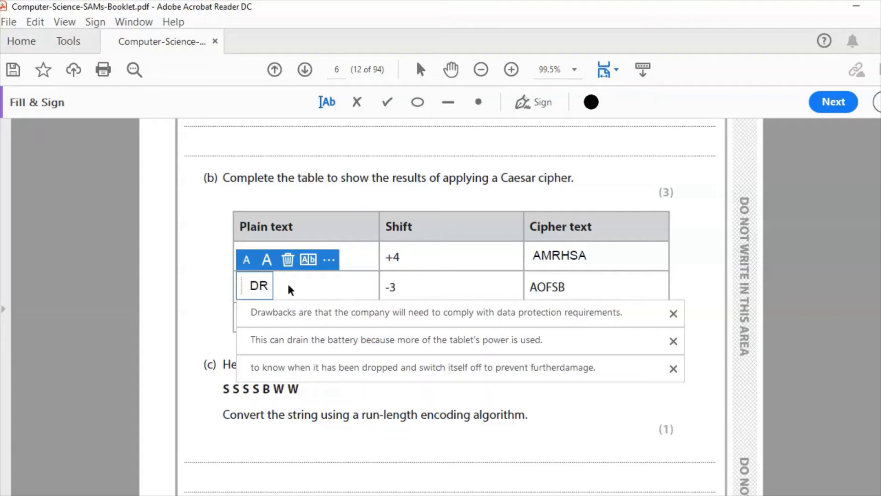
type("I")
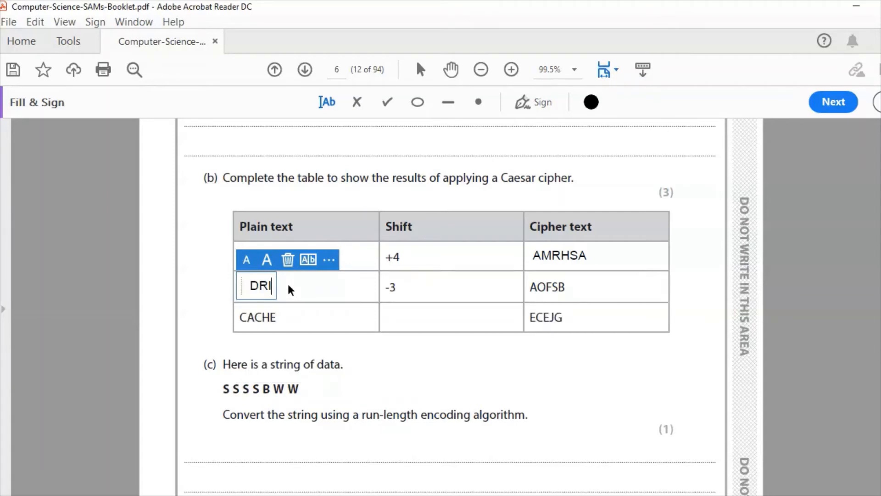
type("VE")
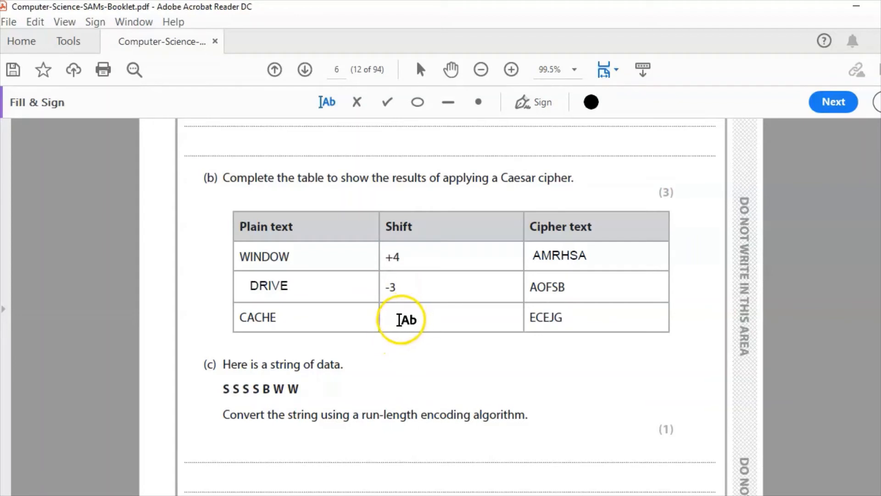
mouse_move(341, 356)
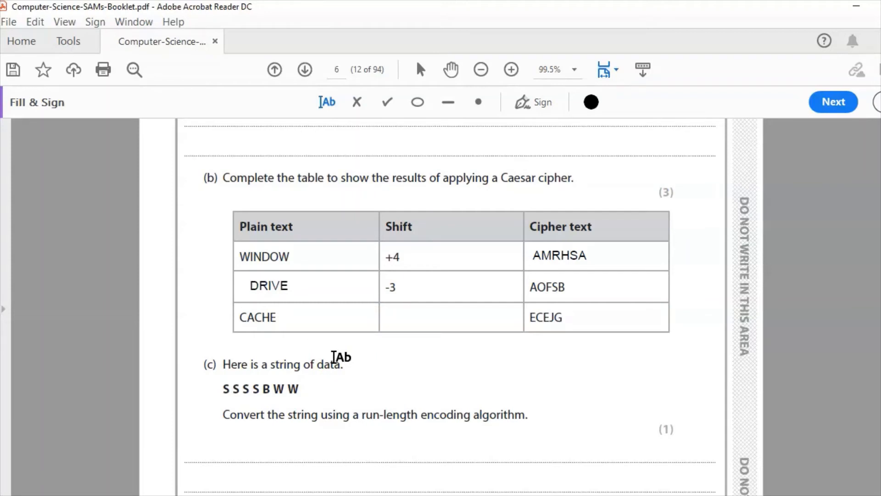
mouse_move(404, 376)
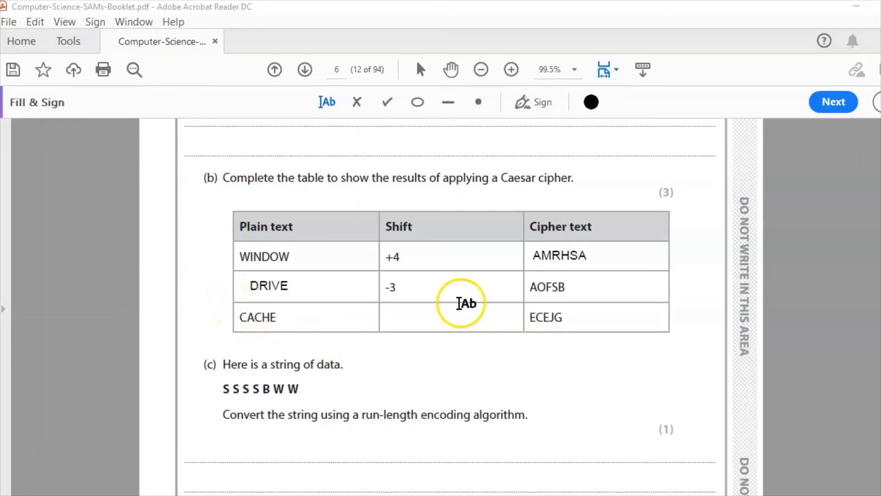
mouse_move(430, 328)
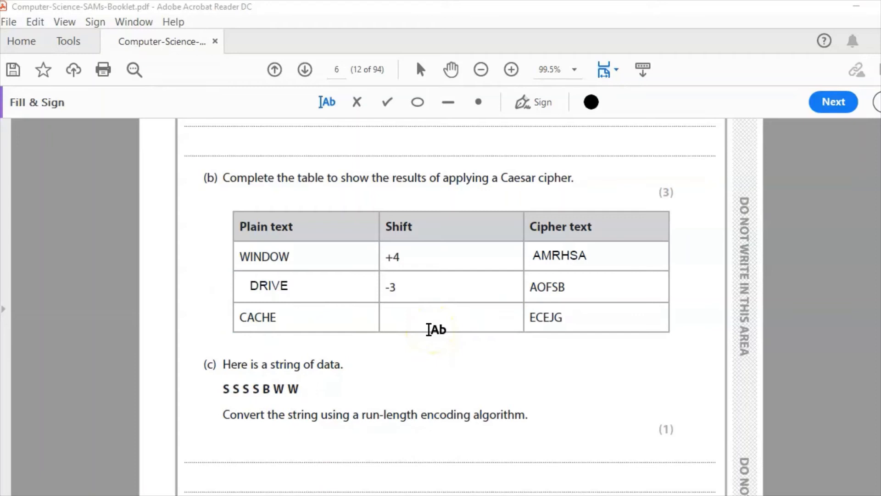
mouse_move(446, 362)
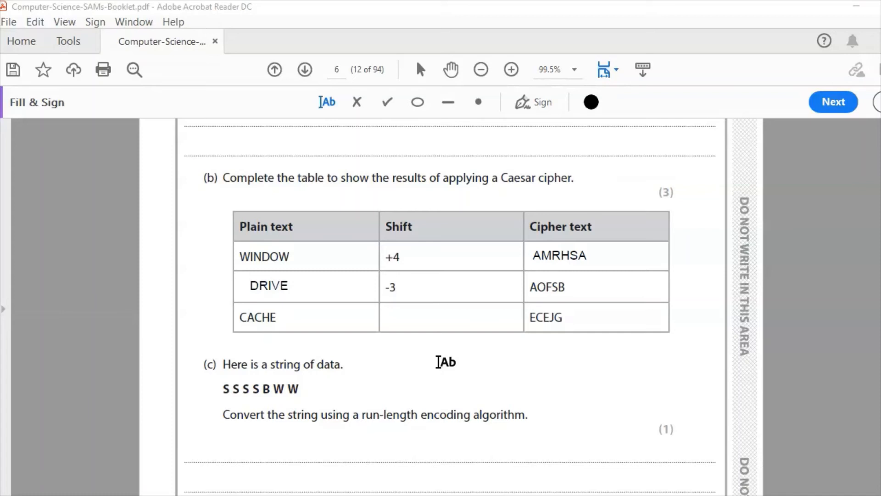
Type +2 into the CACHE row's empty Shift cell.
left_click(450, 316)
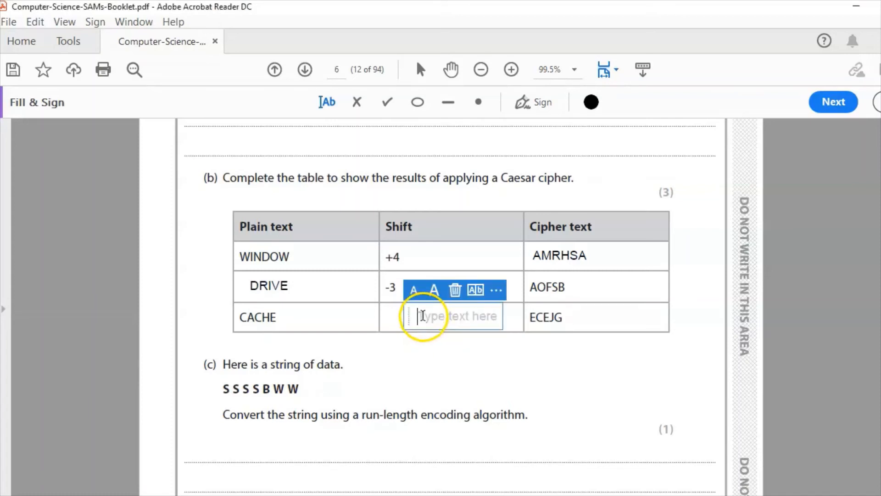
type("+")
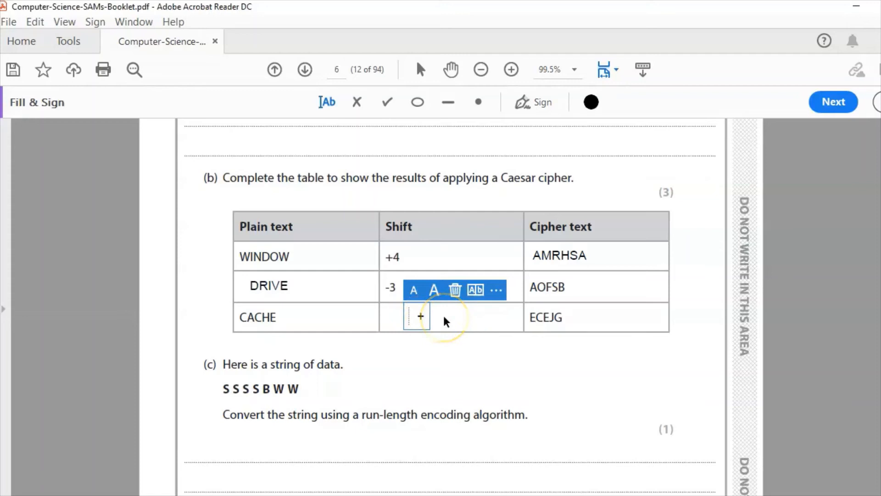
type("+2")
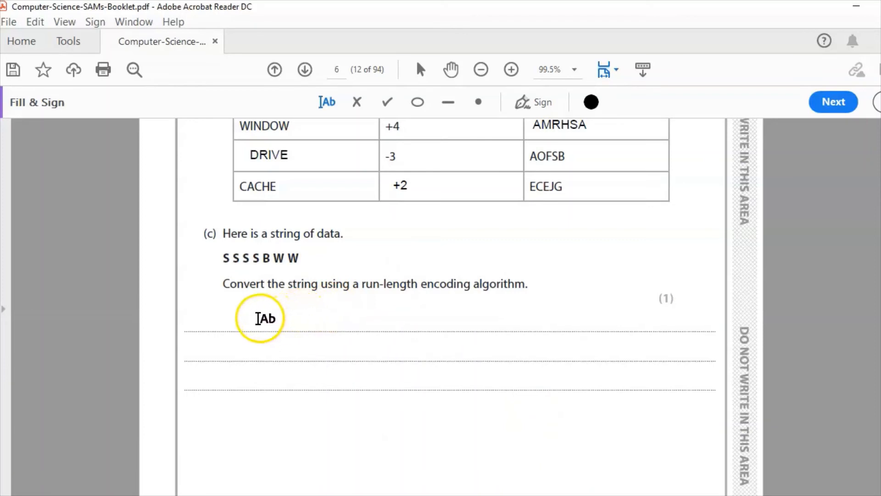
Type the run-length encoding 4S1B2W on part (c)'s answer line.
left_click(259, 318)
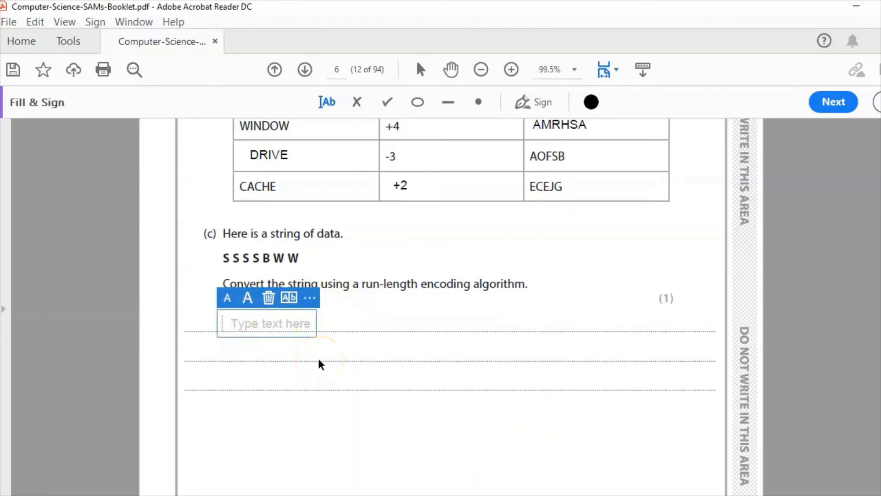
type("$")
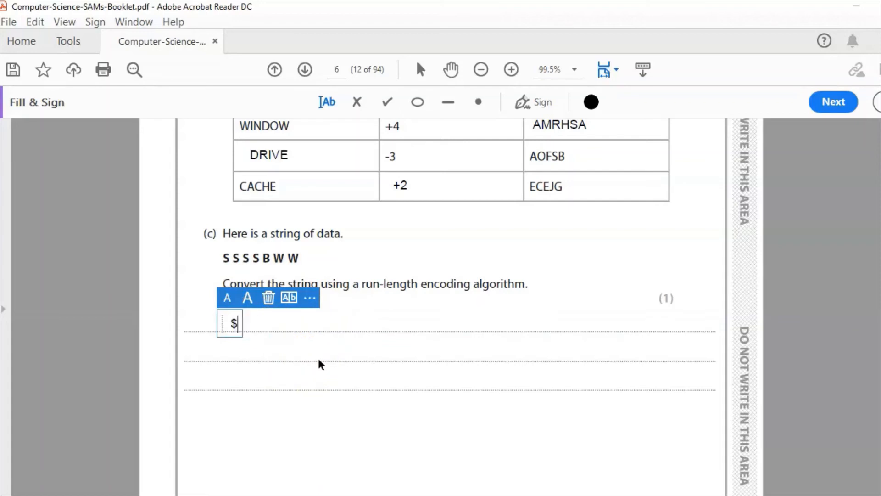
type("4")
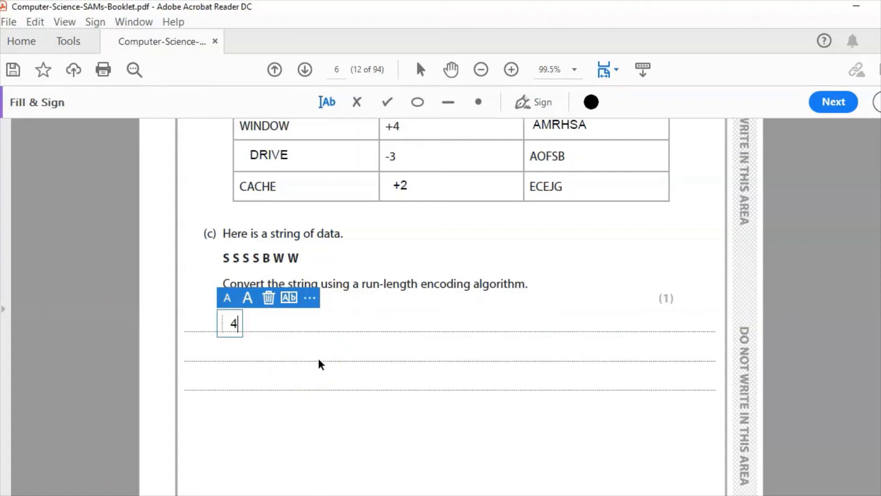
type("S")
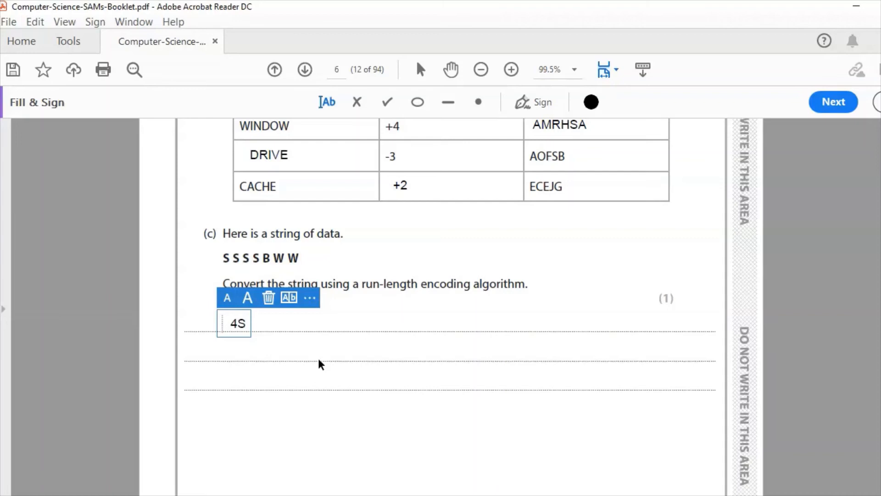
type("1")
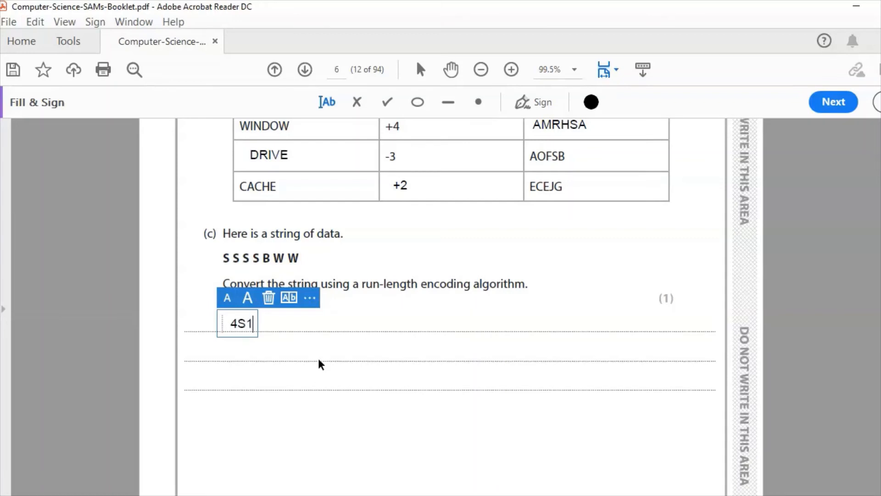
type("B")
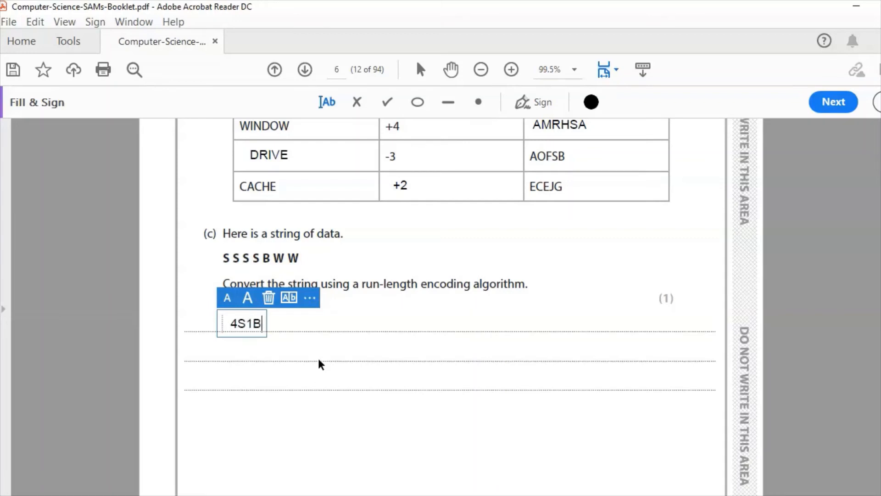
type("2W")
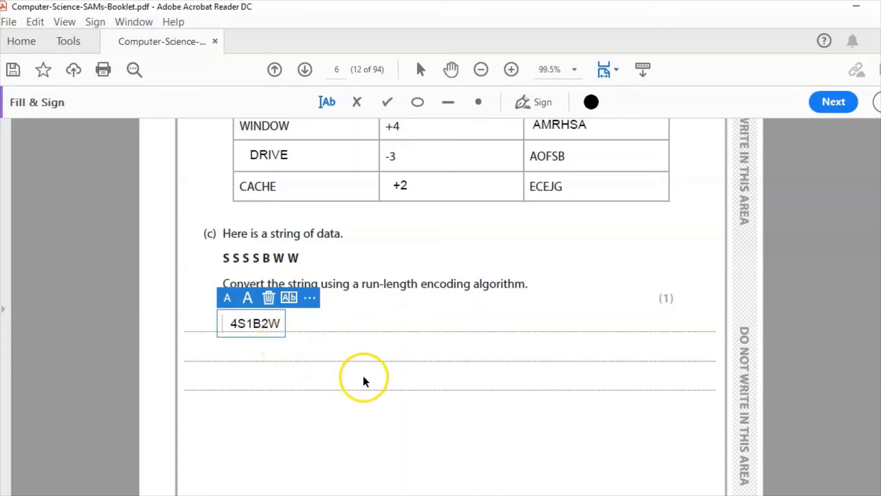
scroll("down", 3)
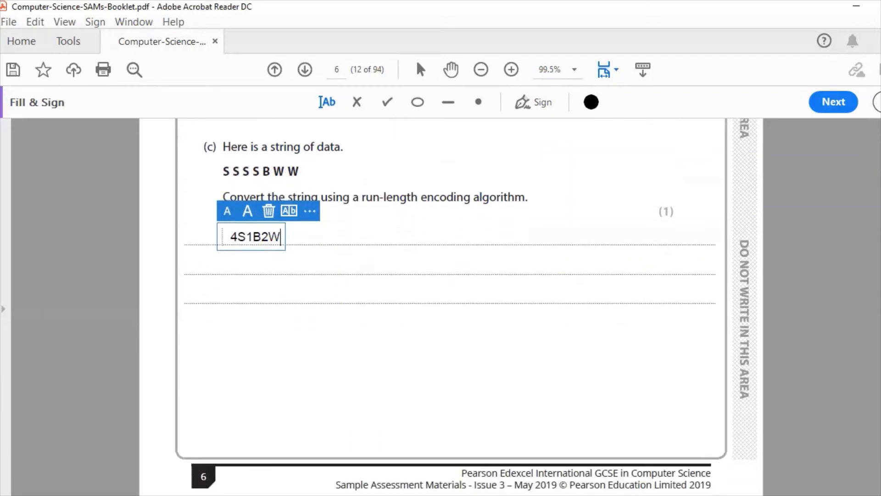
Scroll to page 13 showing part (d) and part (e) on lossy compression.
scroll("down", 3)
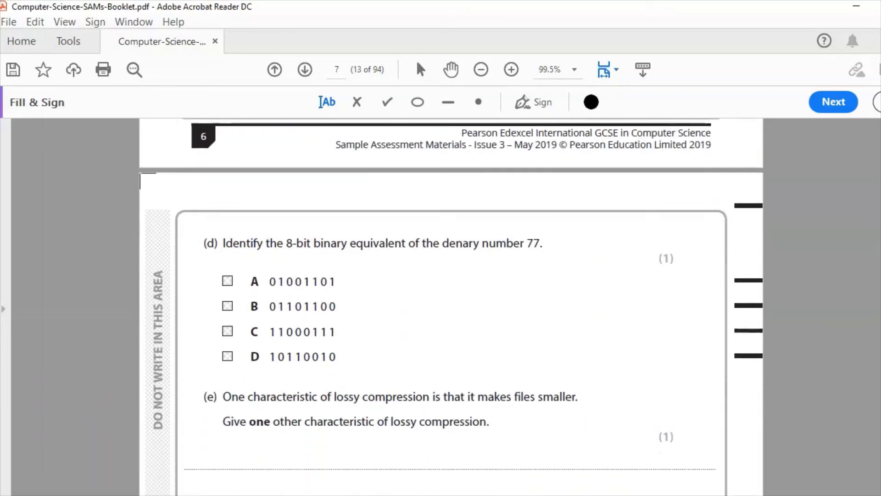
scroll("down", 3)
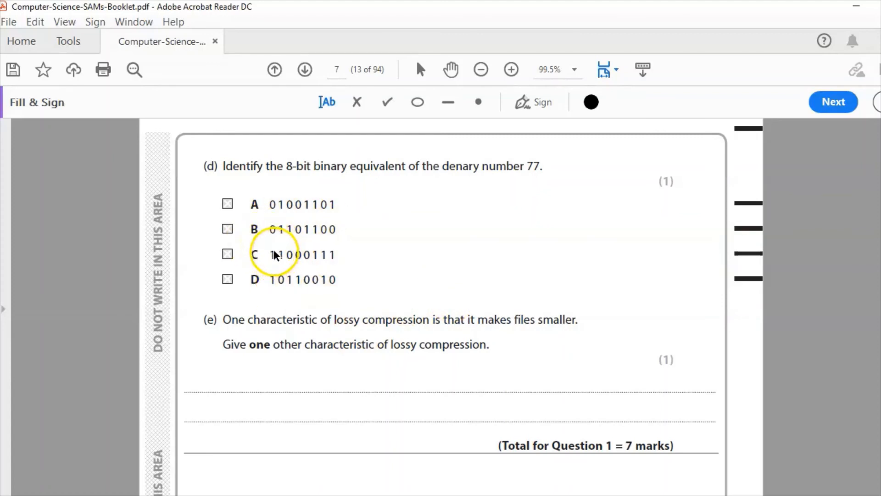
mouse_move(275, 258)
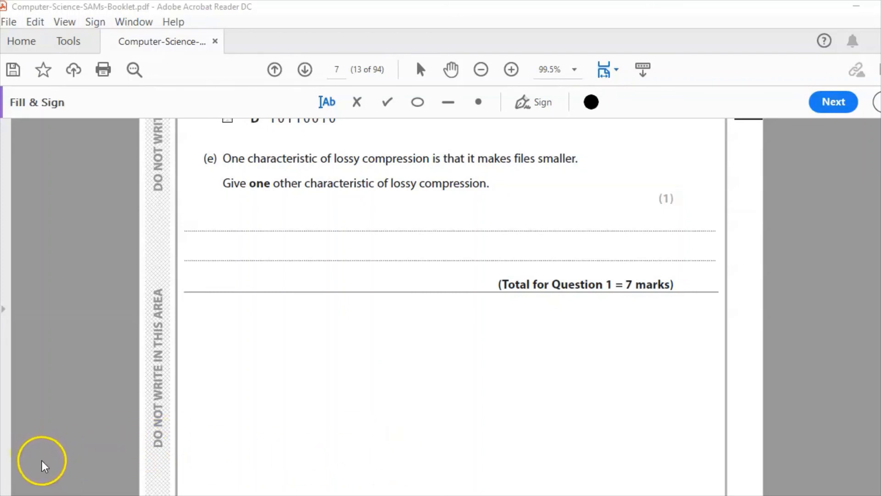
Type 'Data is permanently removed and cannot be reconstructed.' under part (e).
type("Data is permanently removed and cannot be reconstructed.")
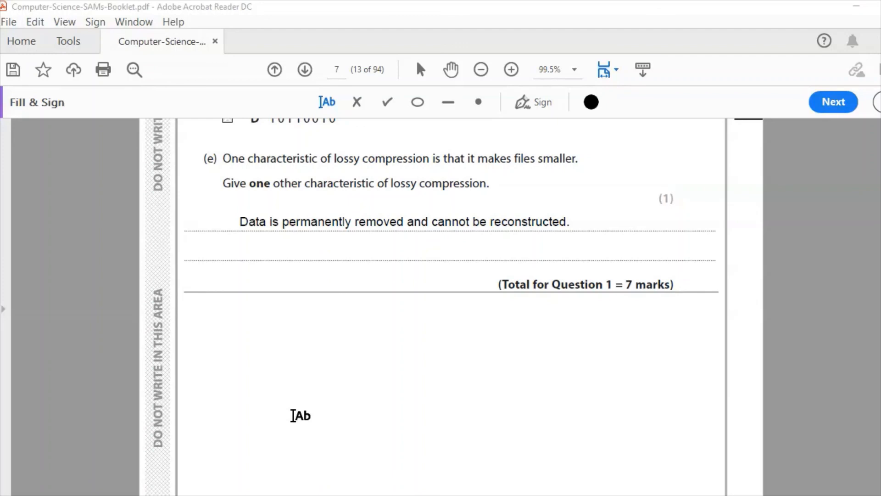
mouse_move(155, 450)
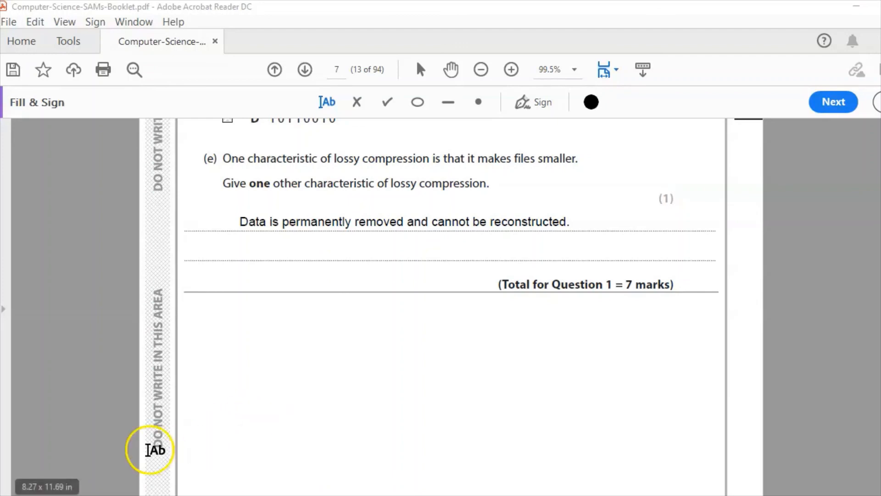